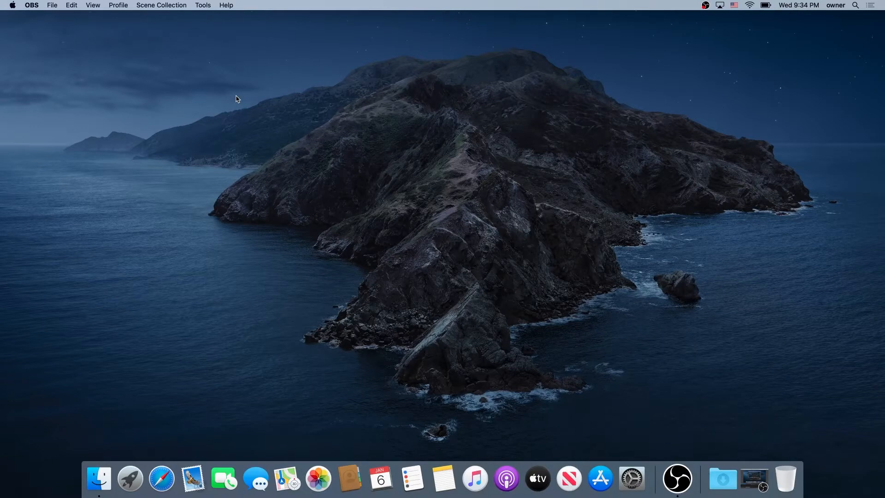
pyautogui.moveTo(537, 479)
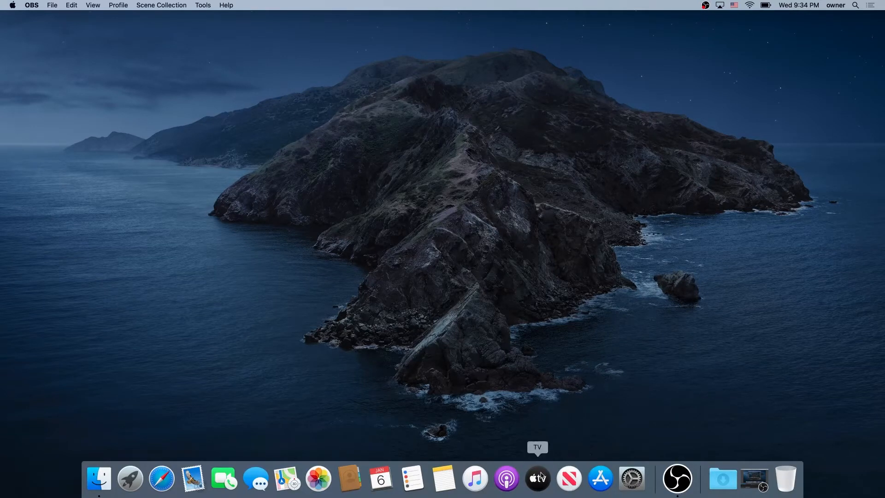
pyautogui.moveTo(555, 388)
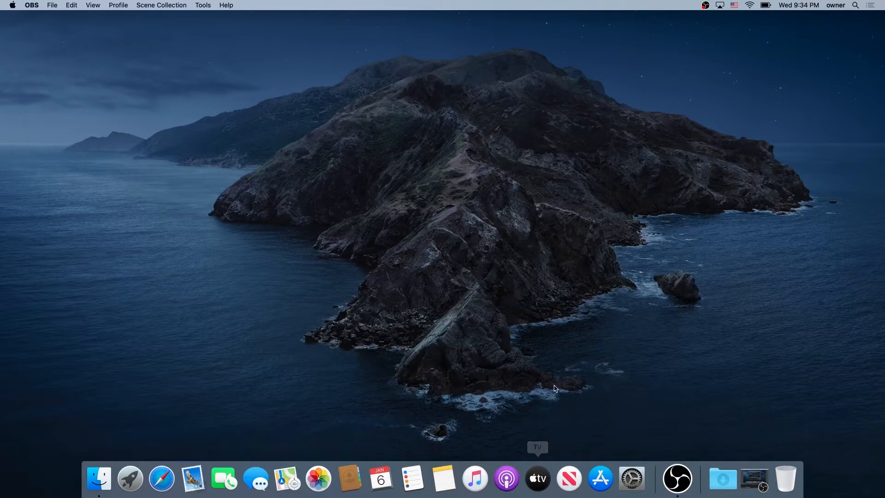
# Show the current user's Login Items in Users & Groups, listing Messages, OBS and Mail
pyautogui.rightClick(537, 479)
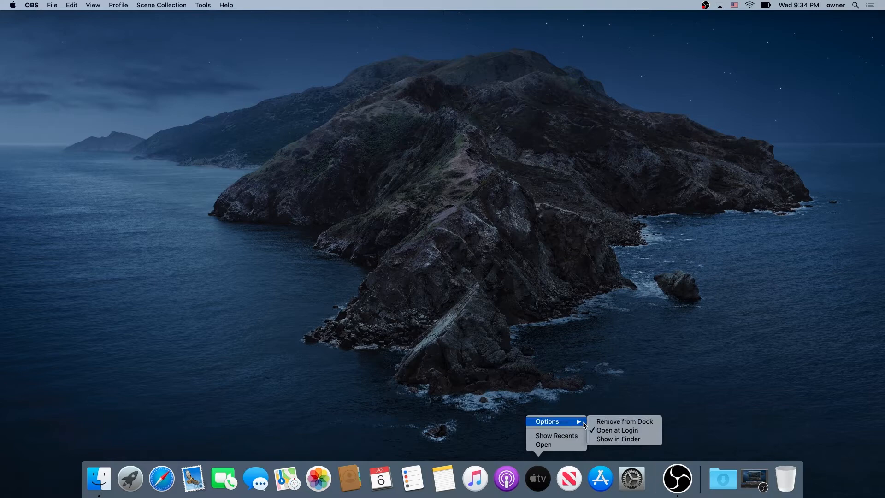
pyautogui.moveTo(617, 430)
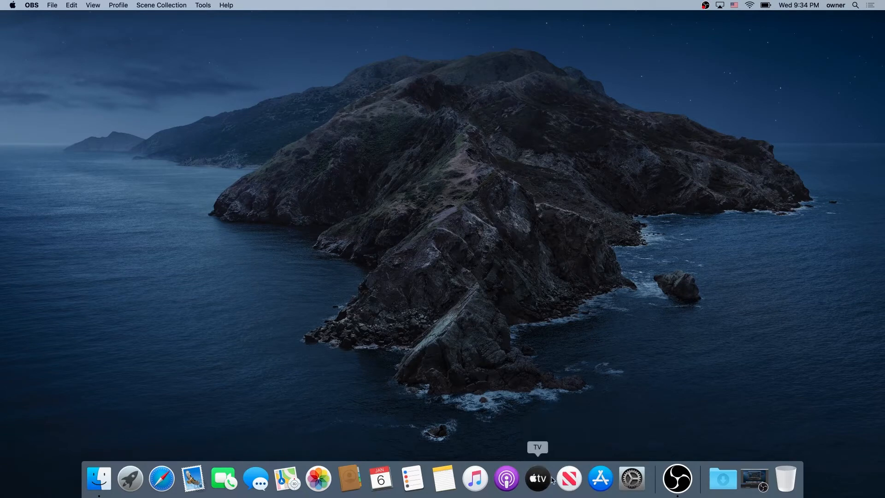
pyautogui.rightClick(537, 478)
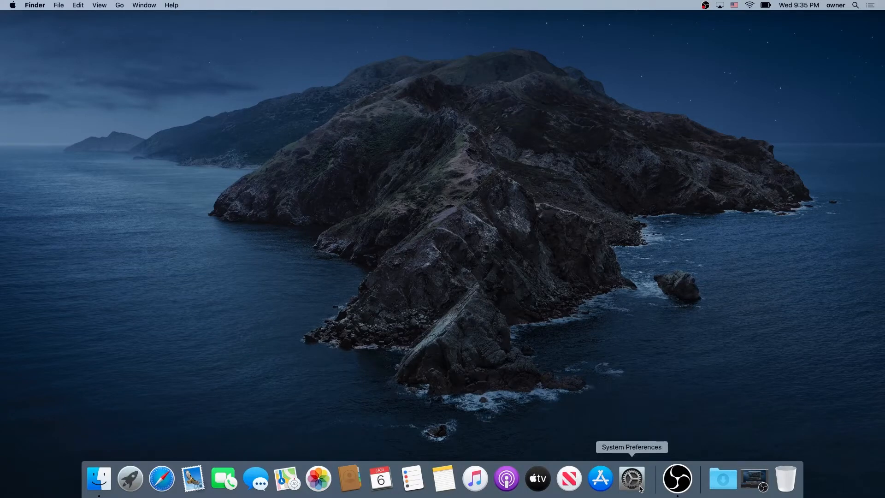
pyautogui.click(631, 478)
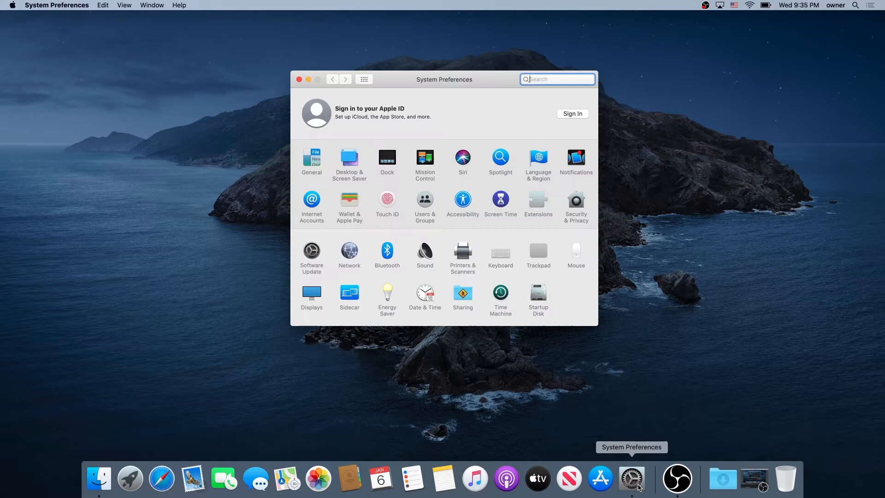
pyautogui.moveTo(420, 208)
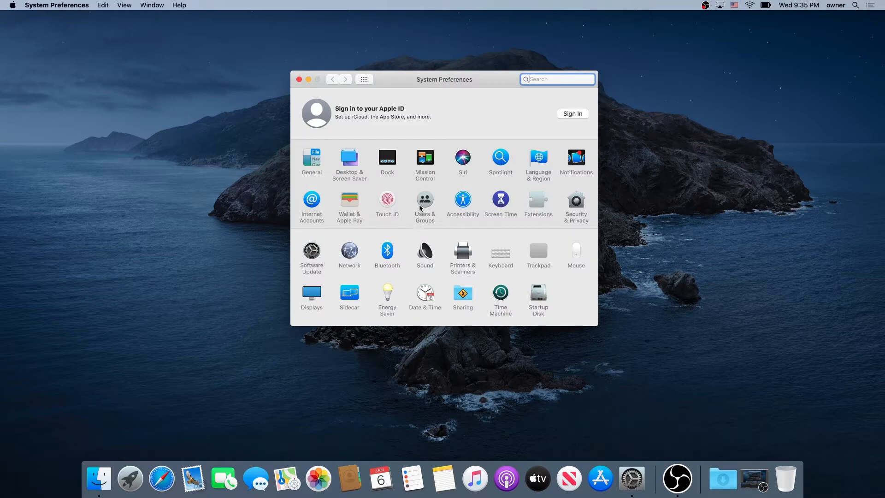
pyautogui.click(425, 202)
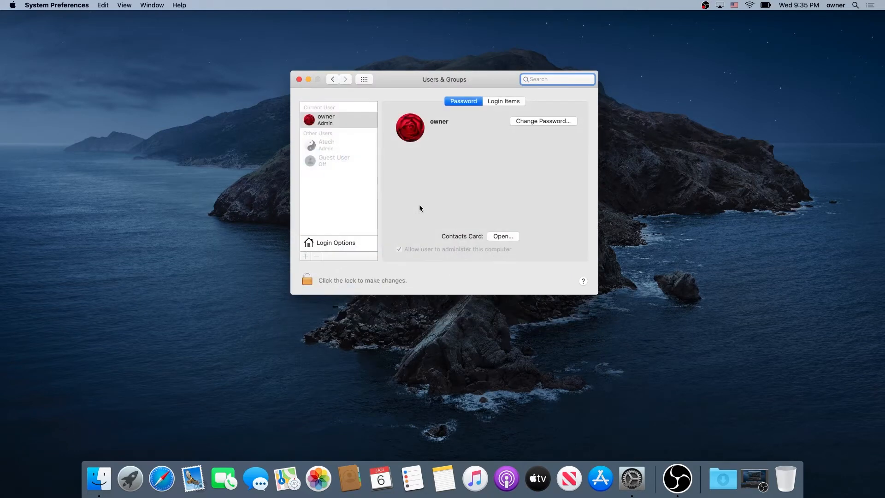
pyautogui.click(326, 119)
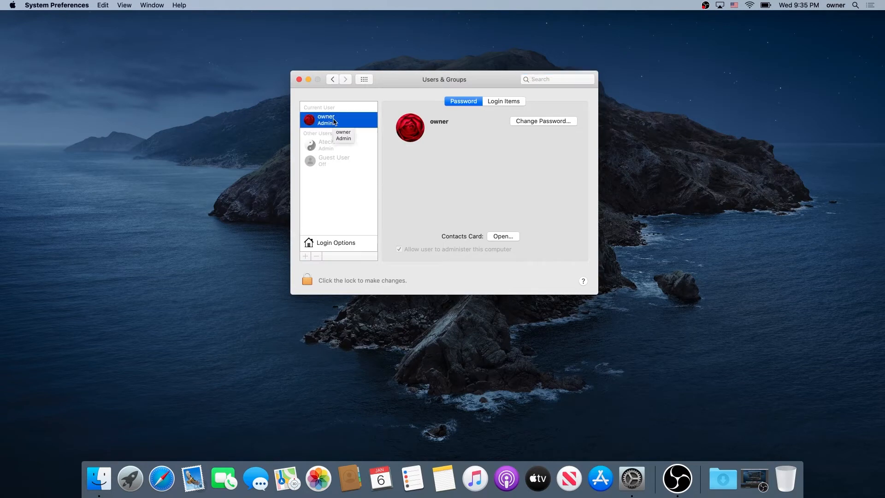
pyautogui.click(503, 101)
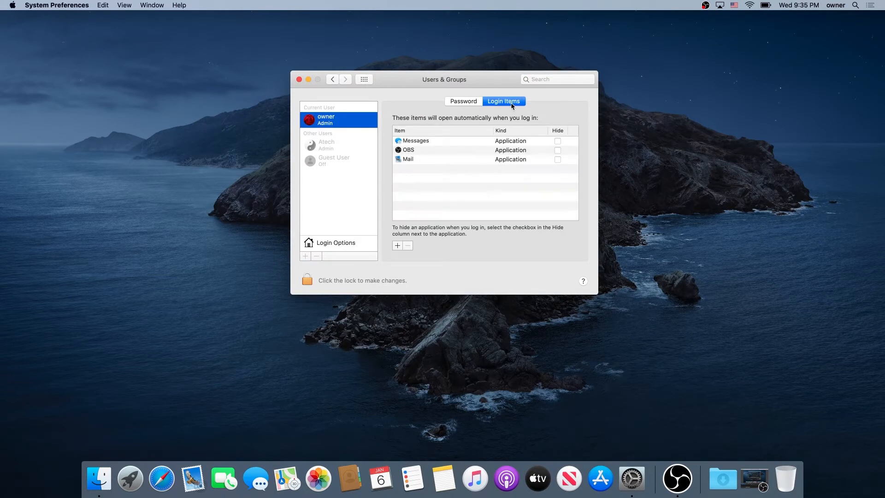
pyautogui.moveTo(459, 134)
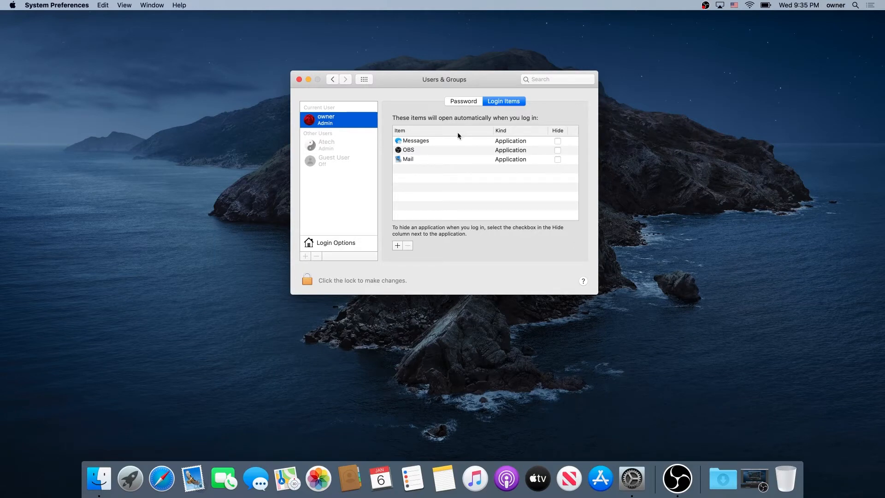
pyautogui.moveTo(425, 144)
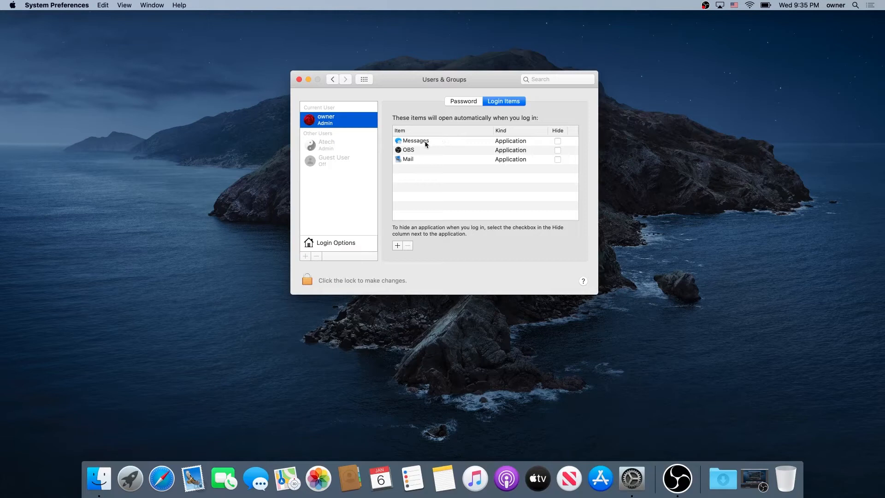
# Delete Messages, OBS and Mail from the login items list with the minus button
pyautogui.click(417, 141)
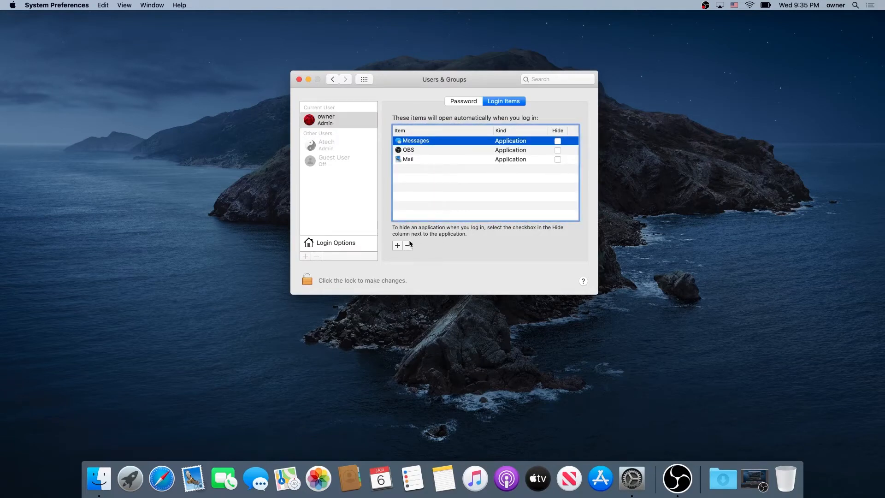
pyautogui.moveTo(408, 246)
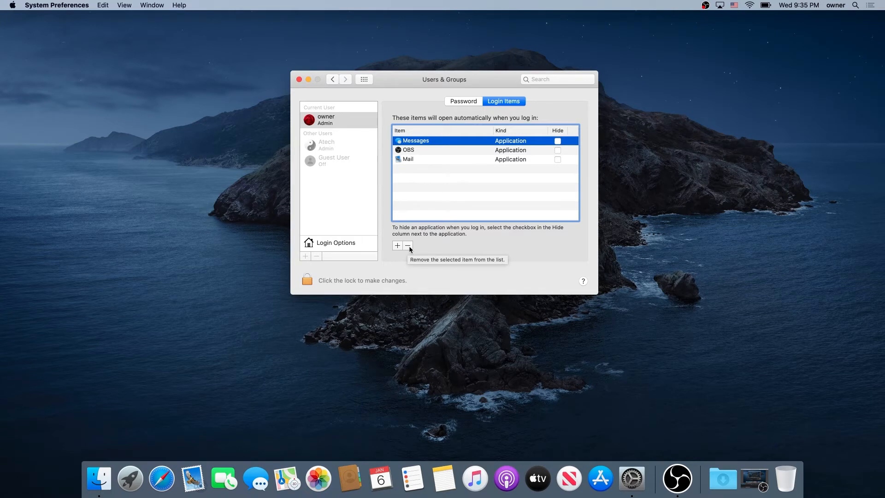
pyautogui.click(407, 246)
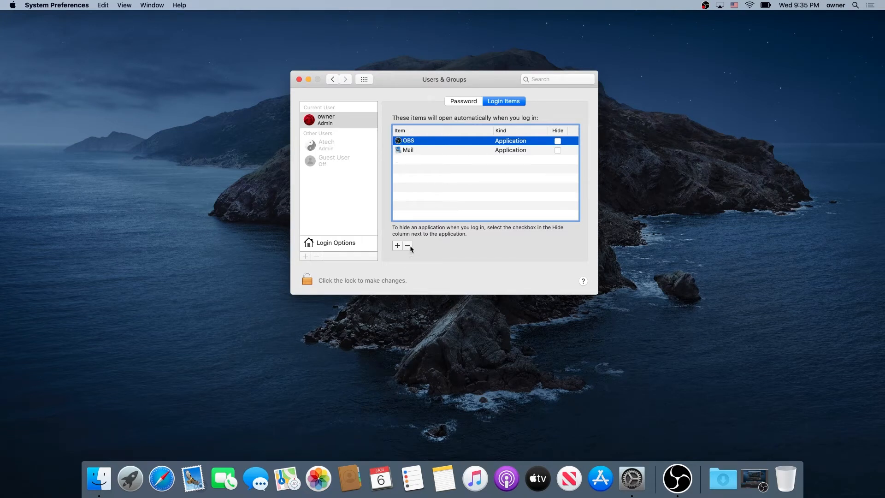
pyautogui.click(408, 245)
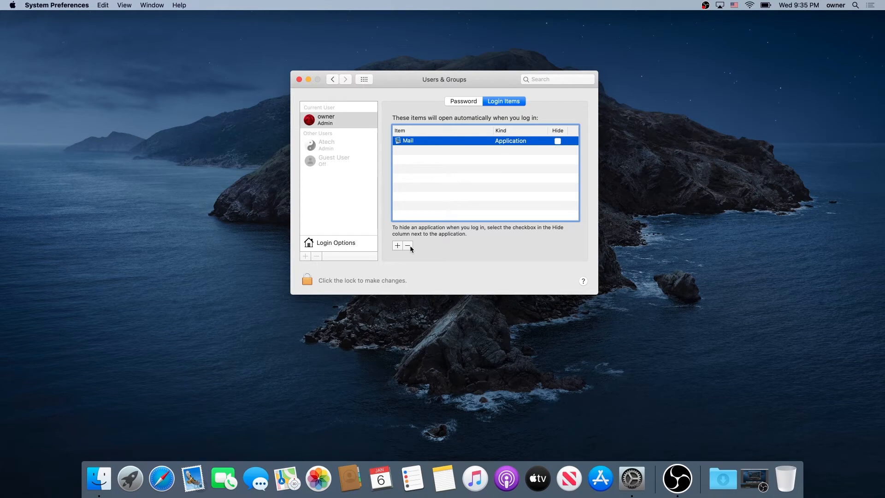
pyautogui.click(407, 245)
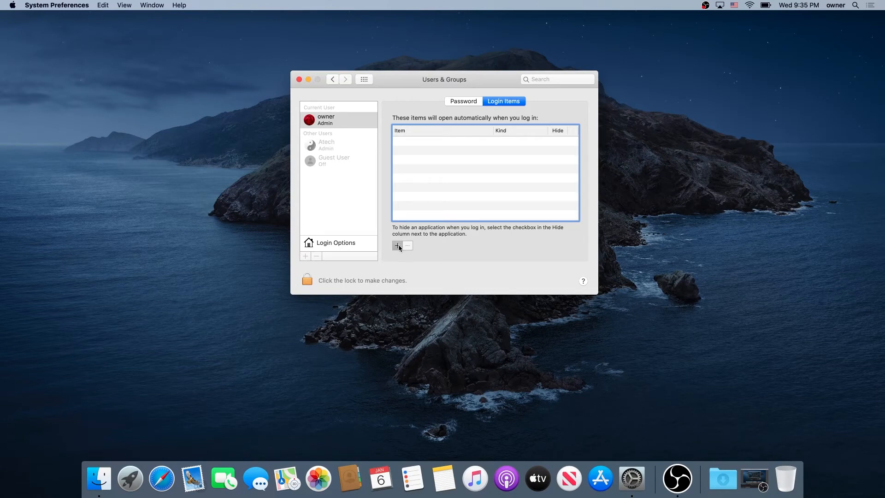
# Add Maps from Applications as the only login item and close the Users & Groups window
pyautogui.click(398, 244)
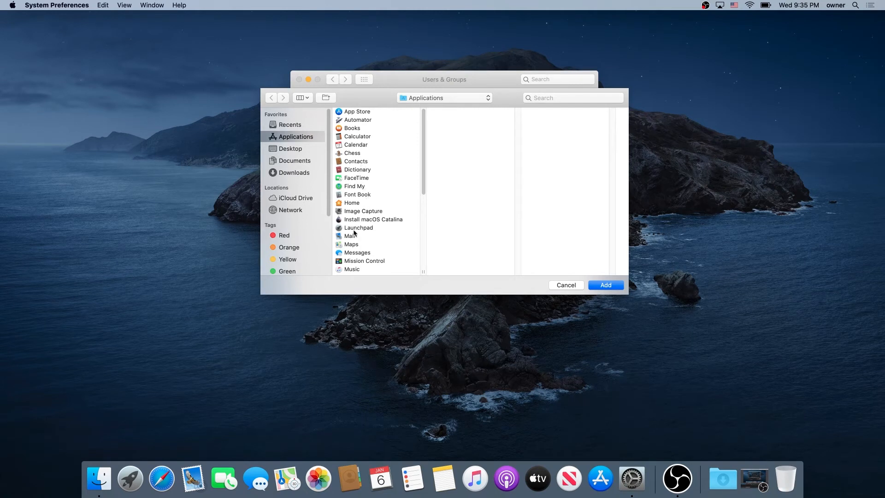
pyautogui.click(352, 235)
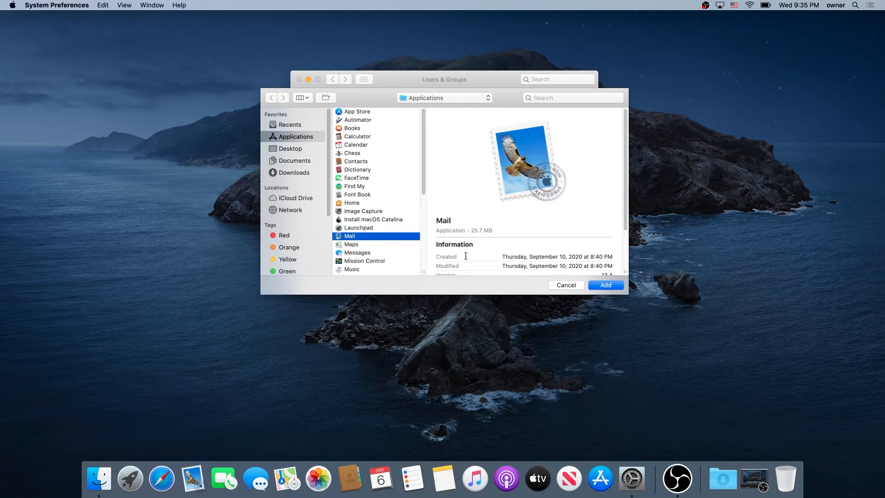
pyautogui.click(351, 244)
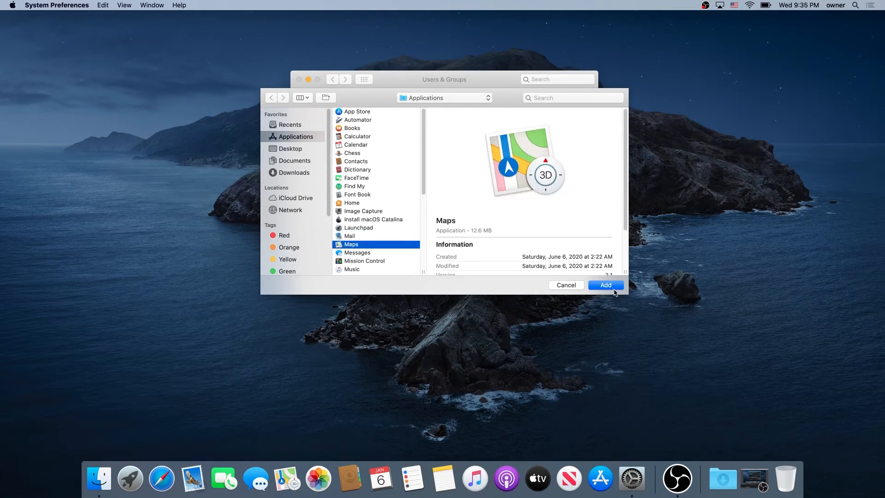
pyautogui.click(605, 284)
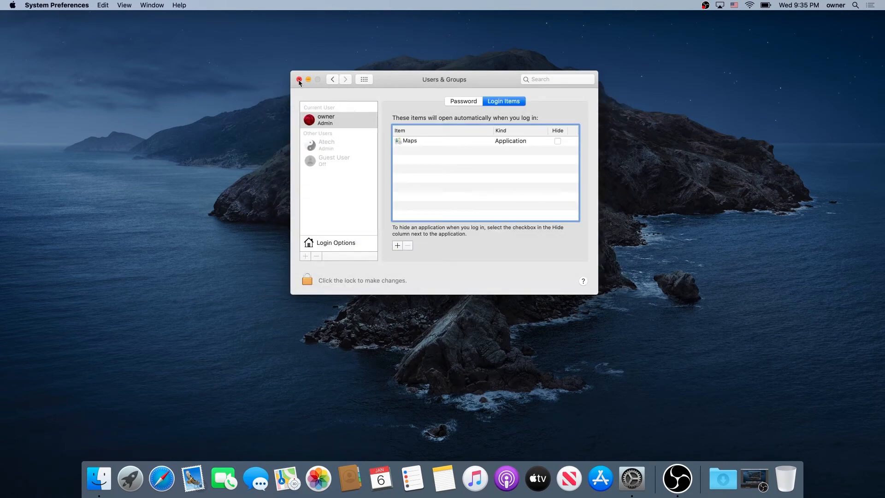
pyautogui.click(300, 79)
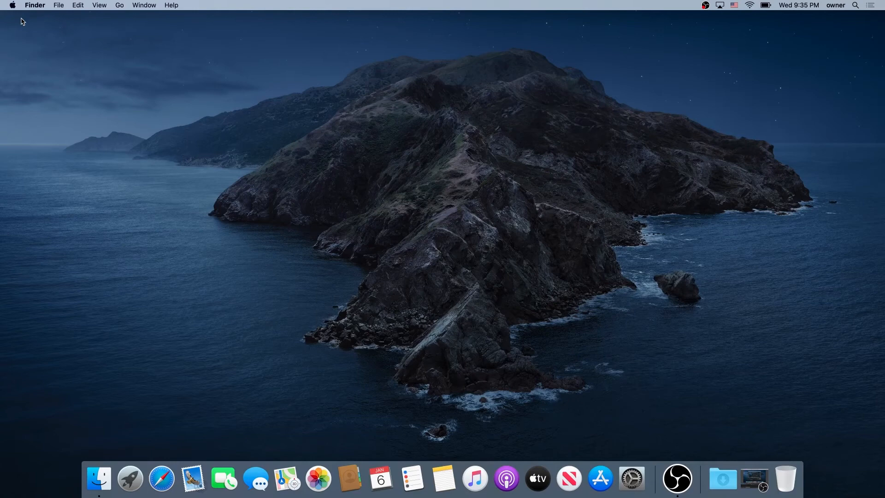
pyautogui.moveTo(15, 11)
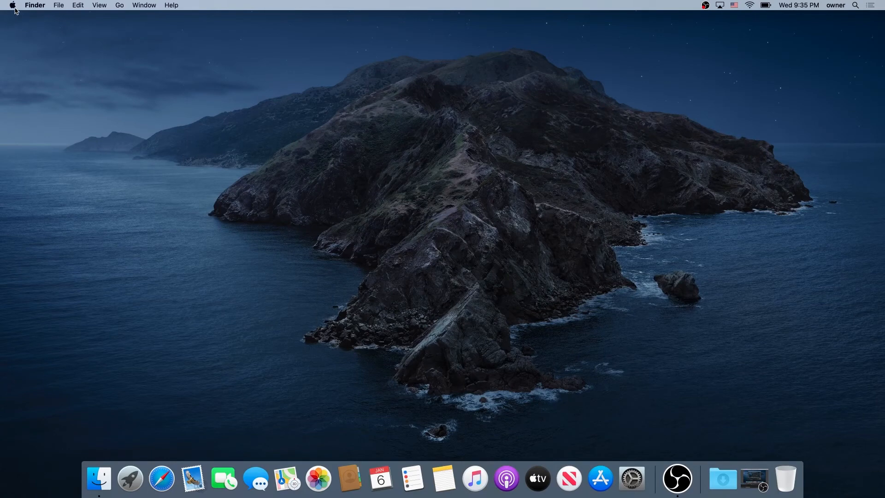
pyautogui.click(11, 5)
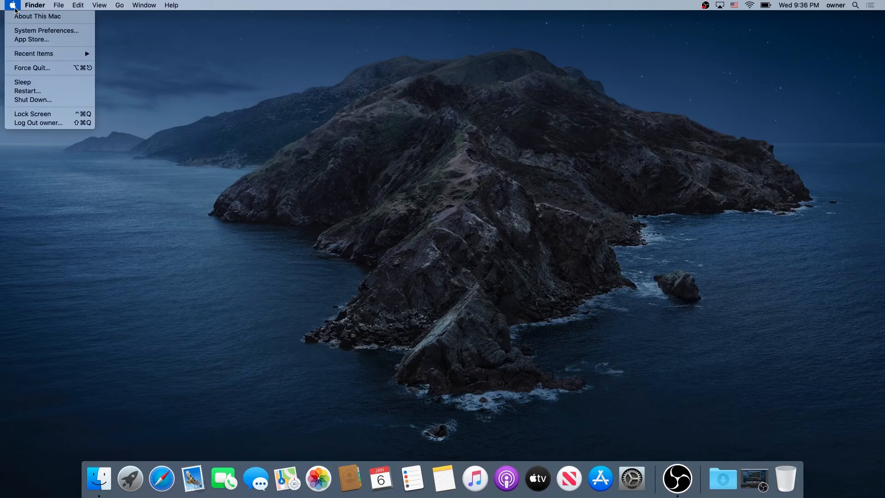
pyautogui.moveTo(27, 90)
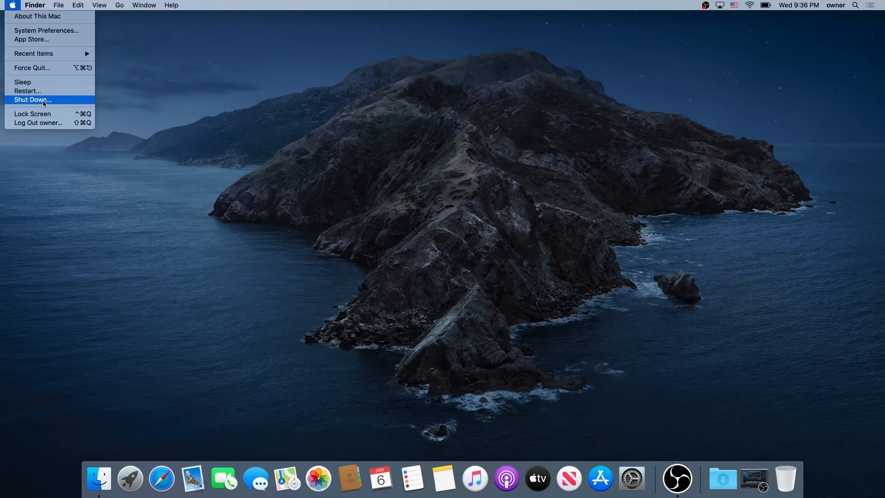
pyautogui.moveTo(38, 105)
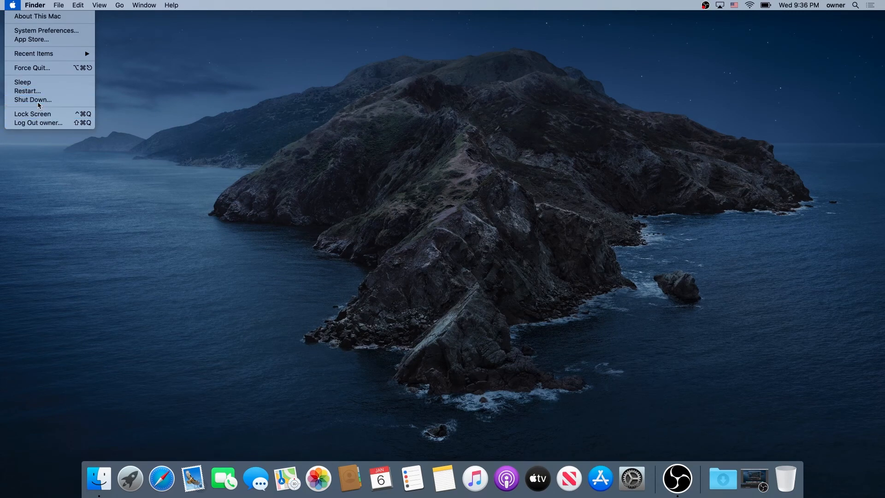
pyautogui.click(33, 100)
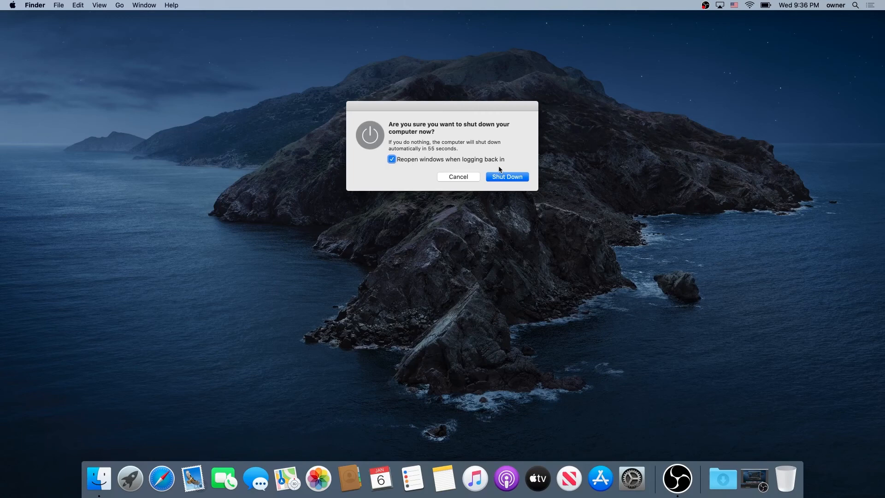
pyautogui.moveTo(416, 168)
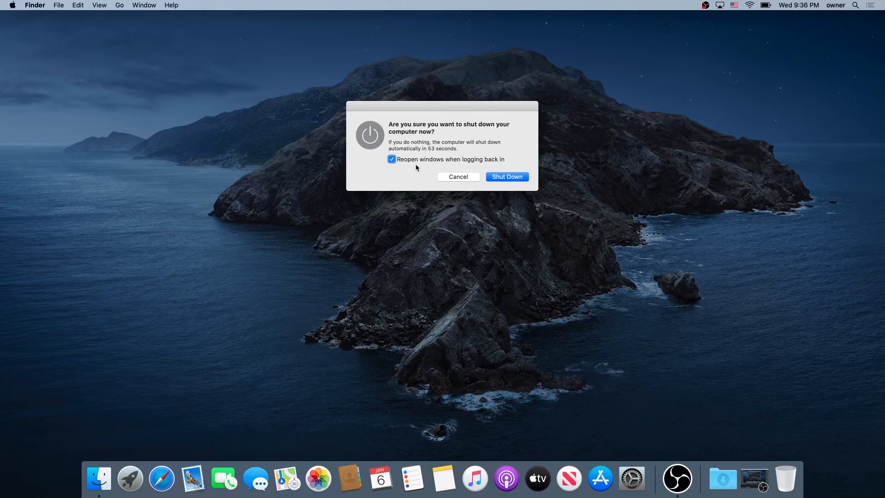
pyautogui.moveTo(451, 167)
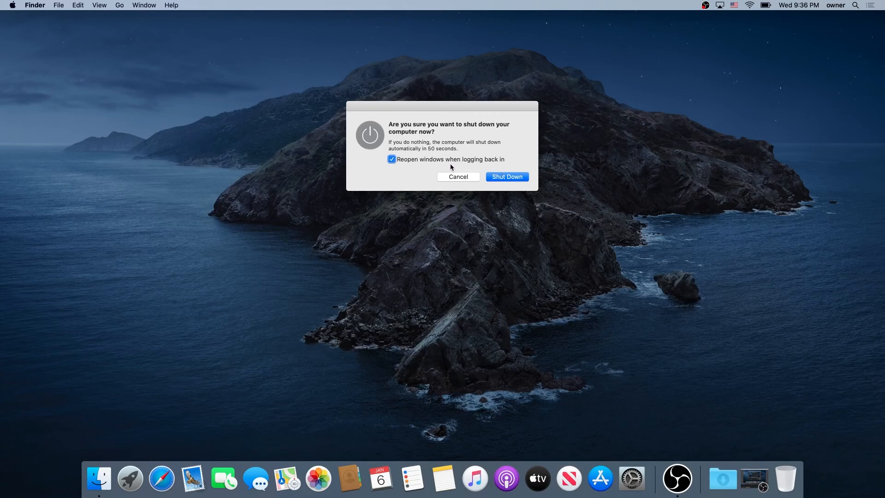
pyautogui.click(458, 176)
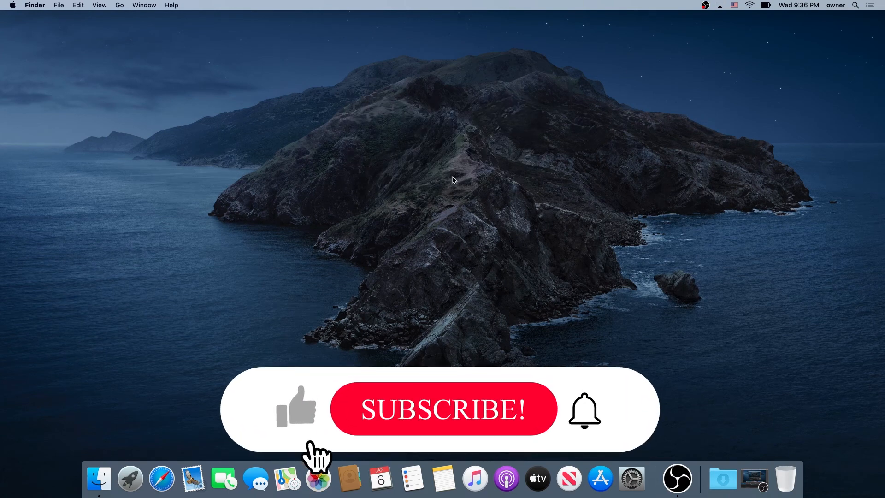
pyautogui.click(443, 408)
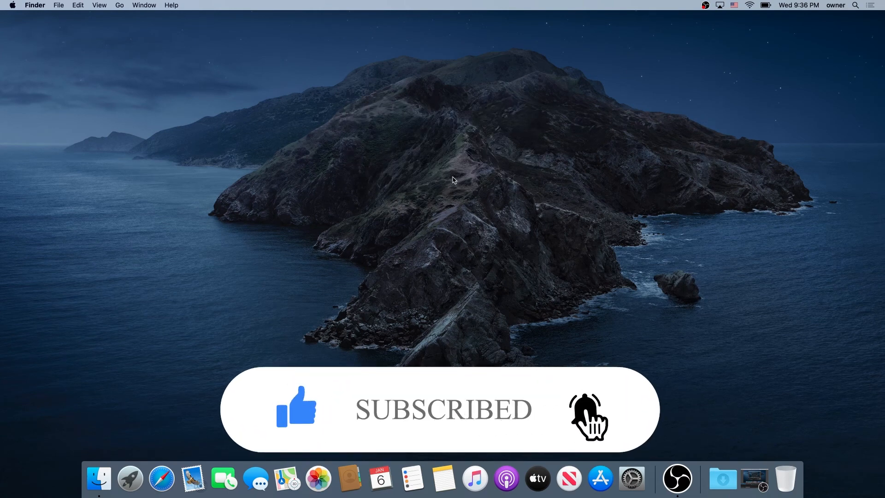